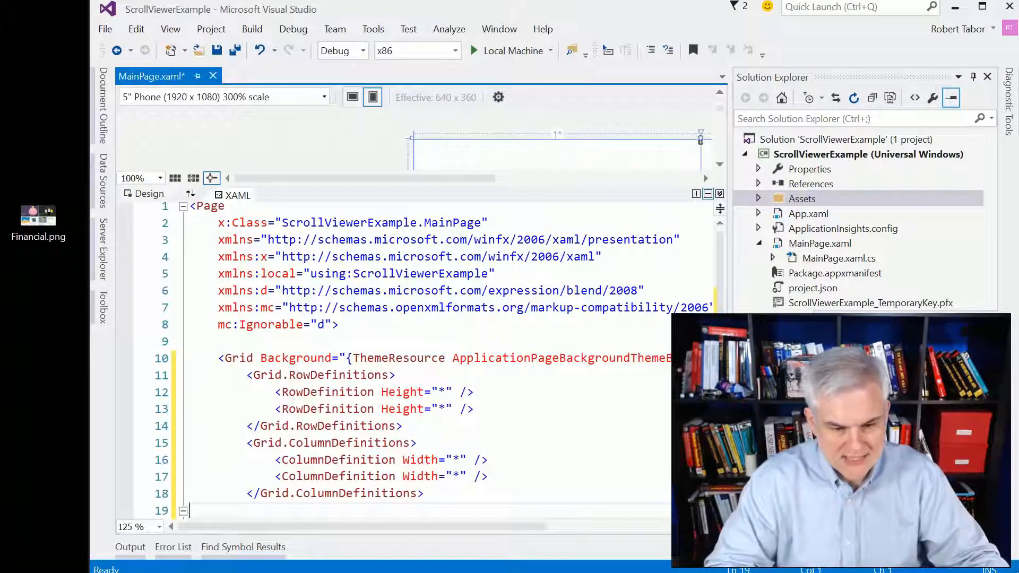
Add empty lines below the Grid's column definitions, just before </Grid>.
{"action": "scroll", "scroll_direction": "down", "scroll_amount": 3}
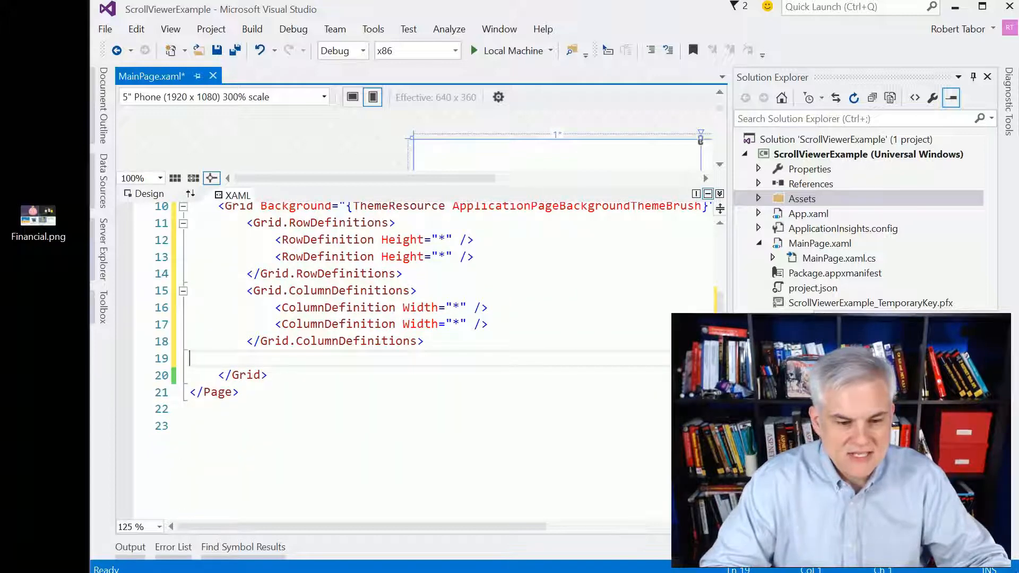
{"action": "key", "text": "enter"}
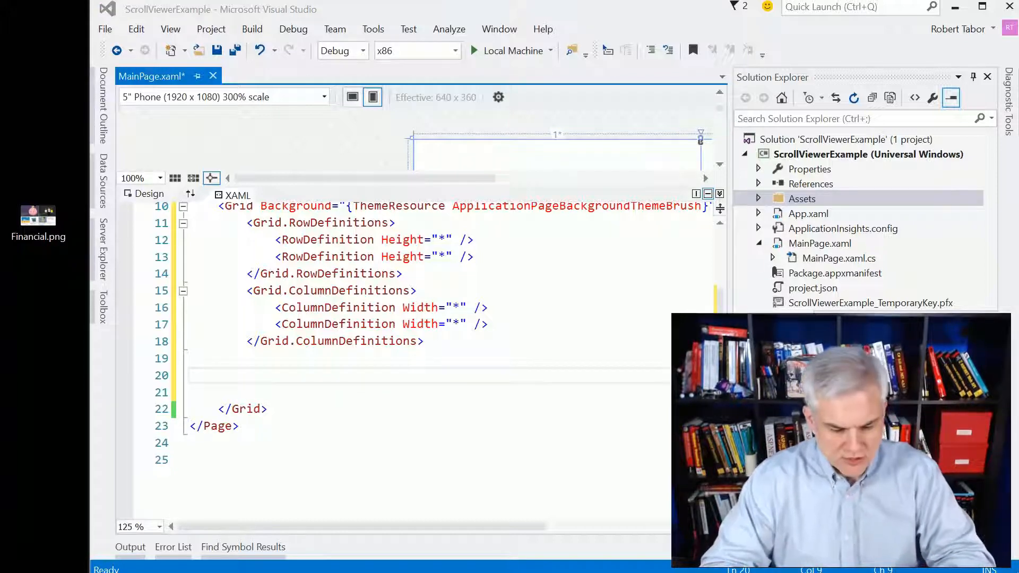
Insert an Auto-scrolling ScrollViewer wrapping Assets/Financial.png at height 800 in the Grid.
{"action": "left_click", "coordinate": [190, 376]}
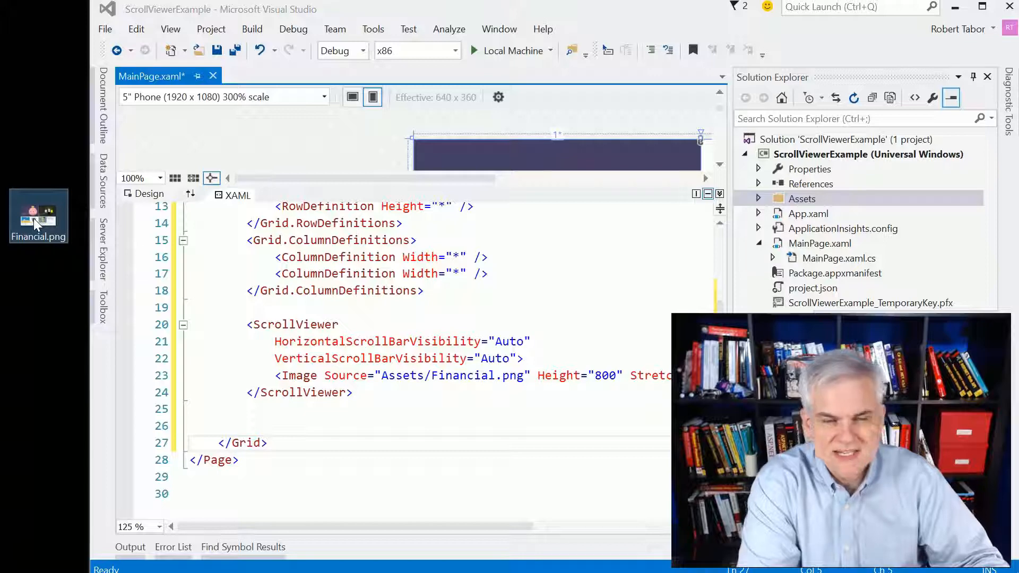
{"action": "mouse_move", "coordinate": [37, 216]}
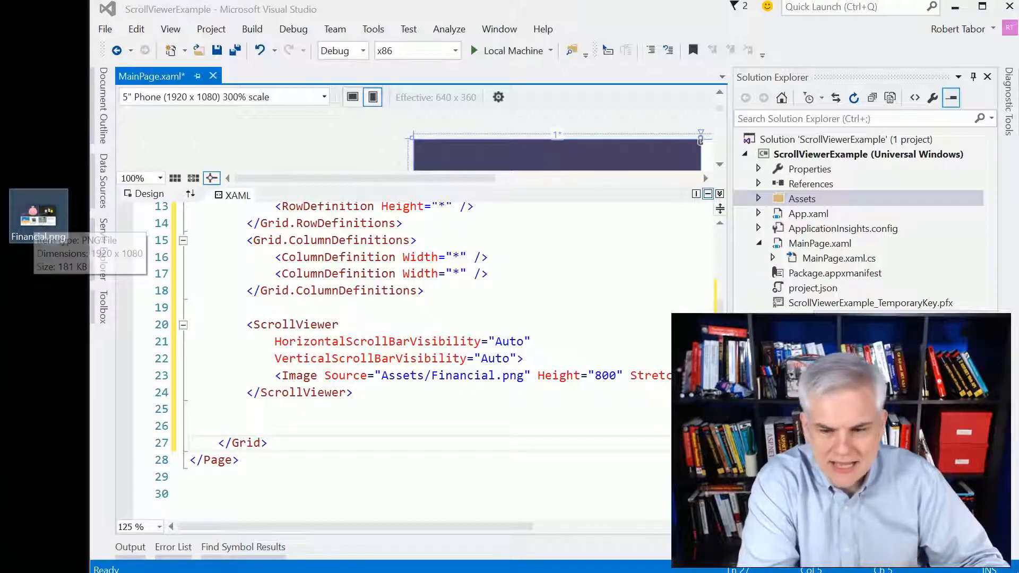
{"action": "left_click", "coordinate": [802, 198]}
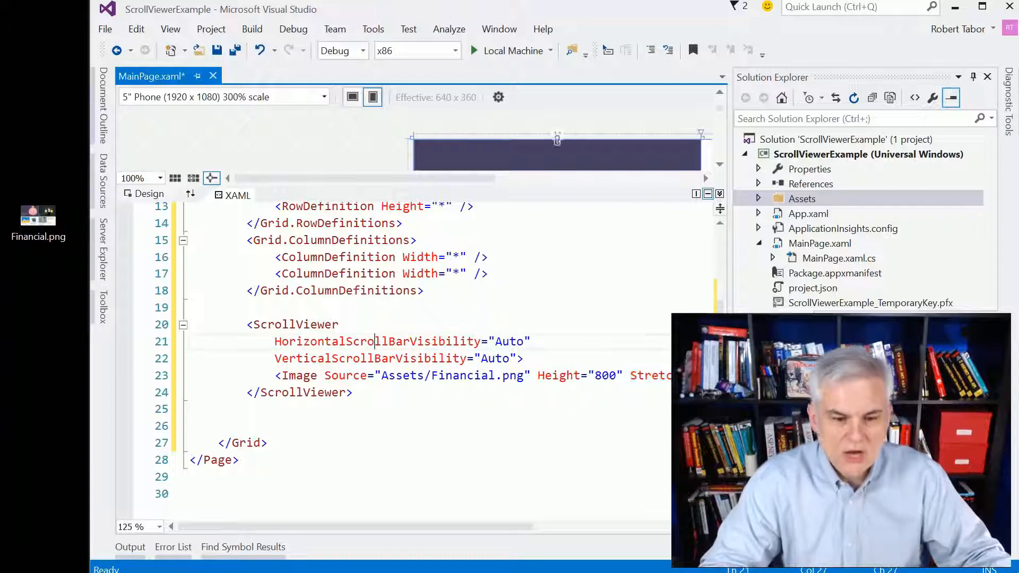
{"action": "mouse_move", "coordinate": [367, 358]}
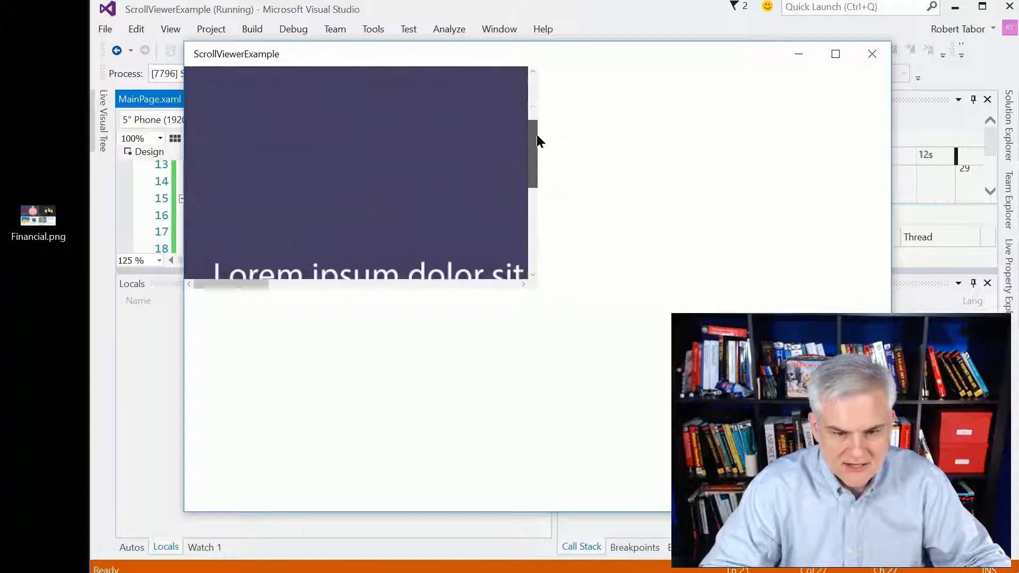
Scroll the top-left image in the running app, then close the app window.
{"action": "scroll", "scroll_direction": "up", "scroll_amount": 3}
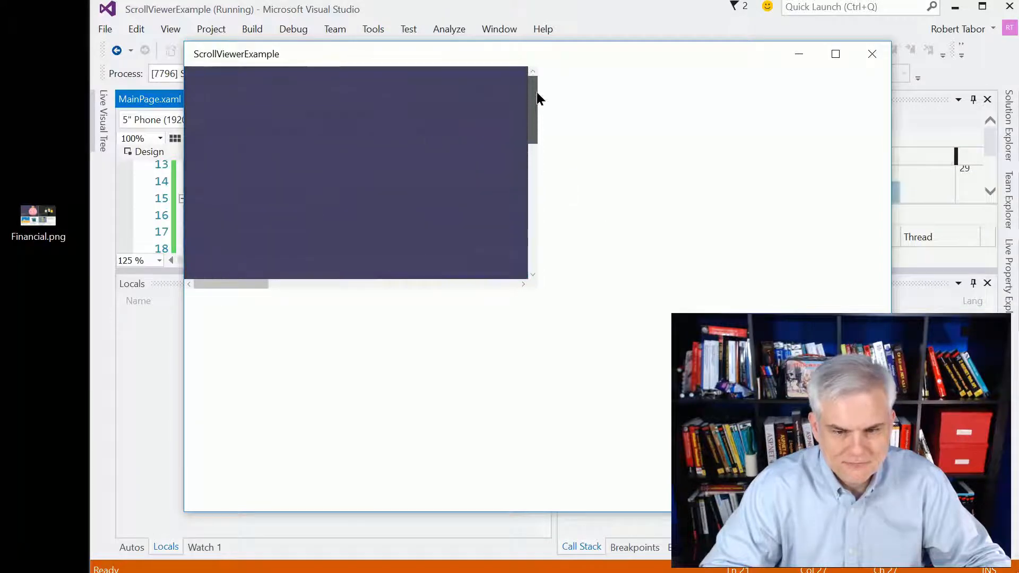
{"action": "left_click", "coordinate": [872, 54]}
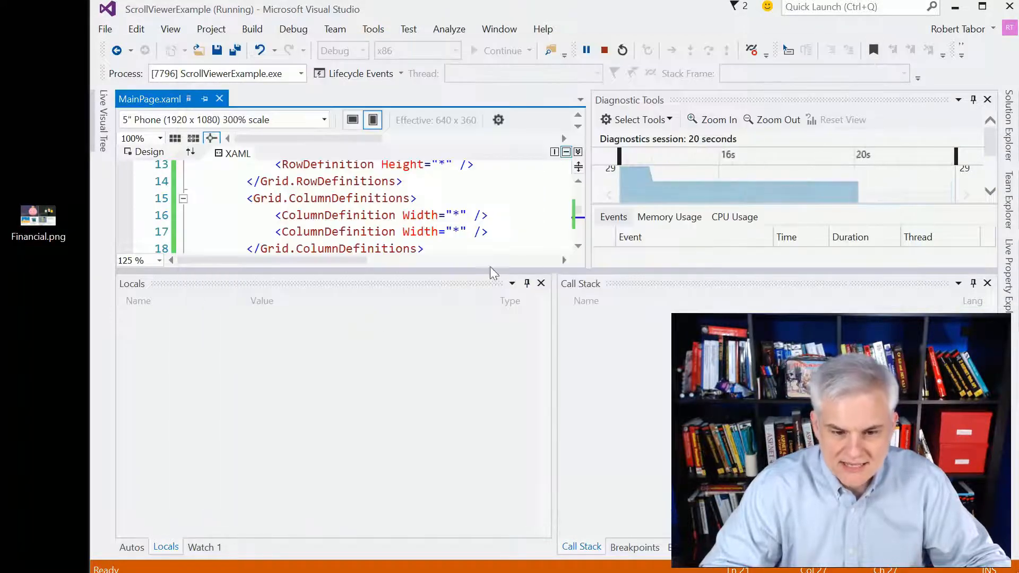
Stop debugging and add the comment 'Stack panel kills a child ScrollViewer' with the row 1 StackPanel.
{"action": "left_click", "coordinate": [604, 51]}
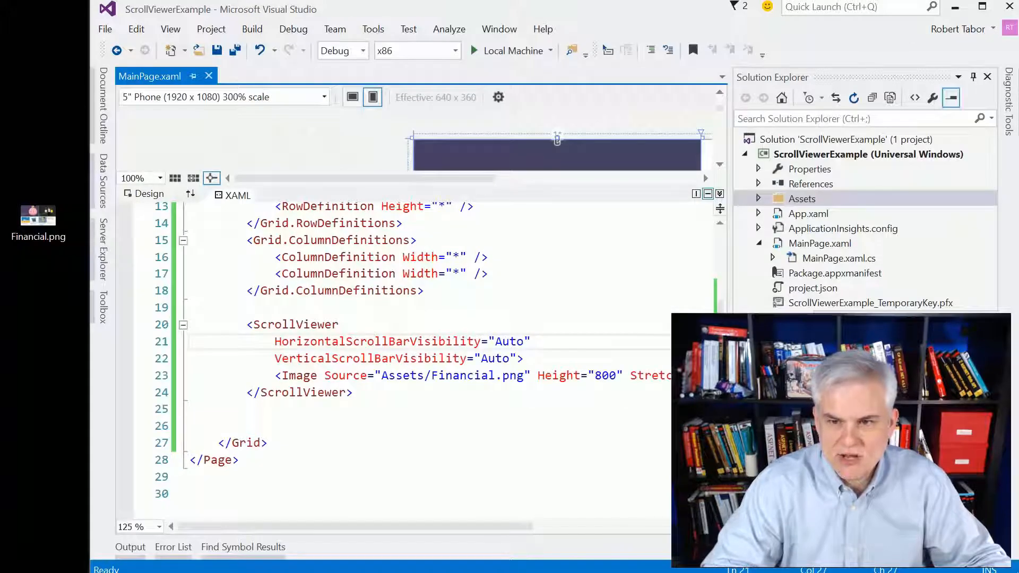
{"action": "left_click", "coordinate": [297, 391]}
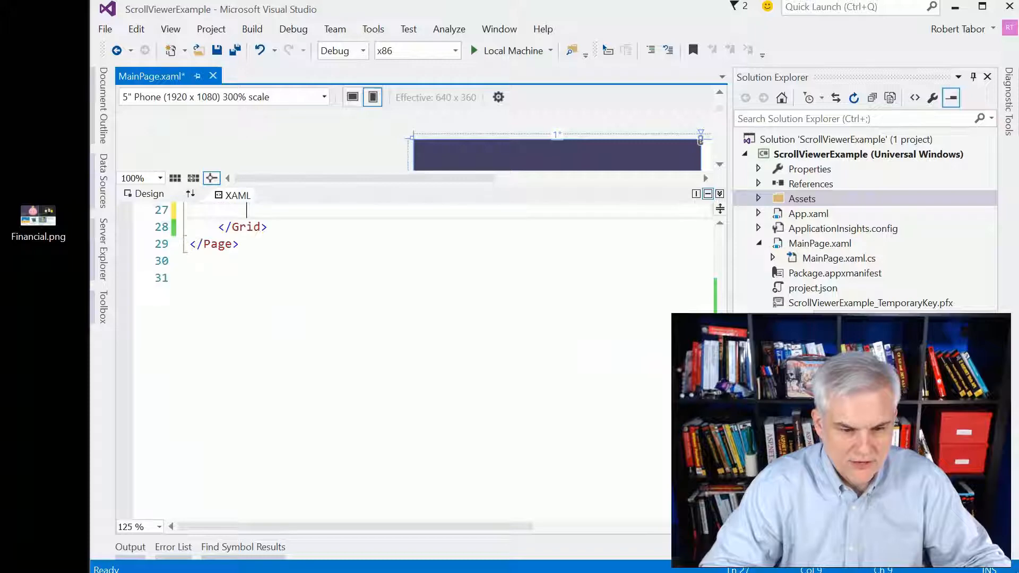
{"action": "scroll", "scroll_direction": "up", "scroll_amount": 3}
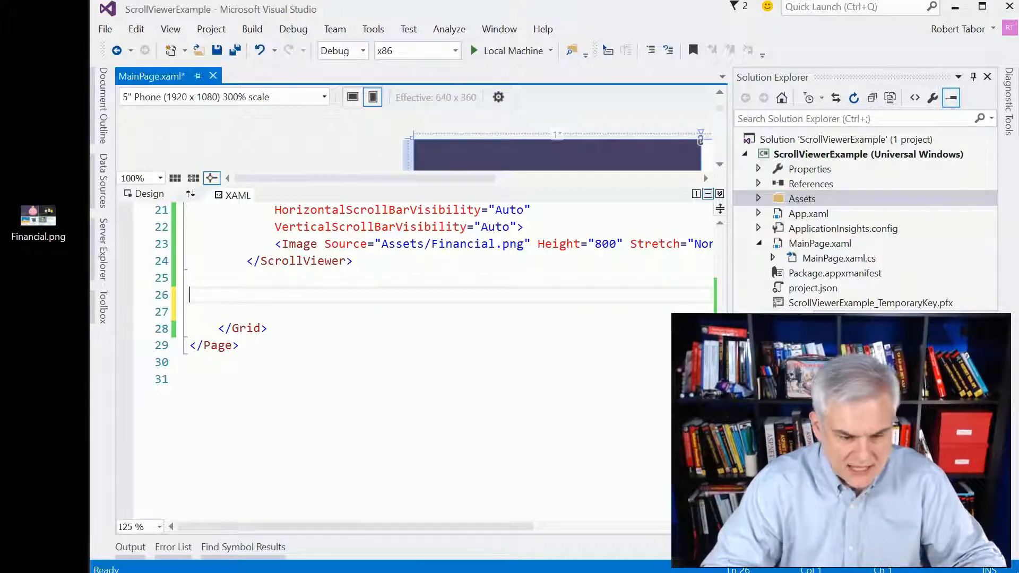
{"action": "type", "text": "<!-- Stack panel kills a child ScrollViewer -->"}
{"action": "type", "text": "<StackPanel Grid.Row=\"1\" Grid.Column=\"0\">"}
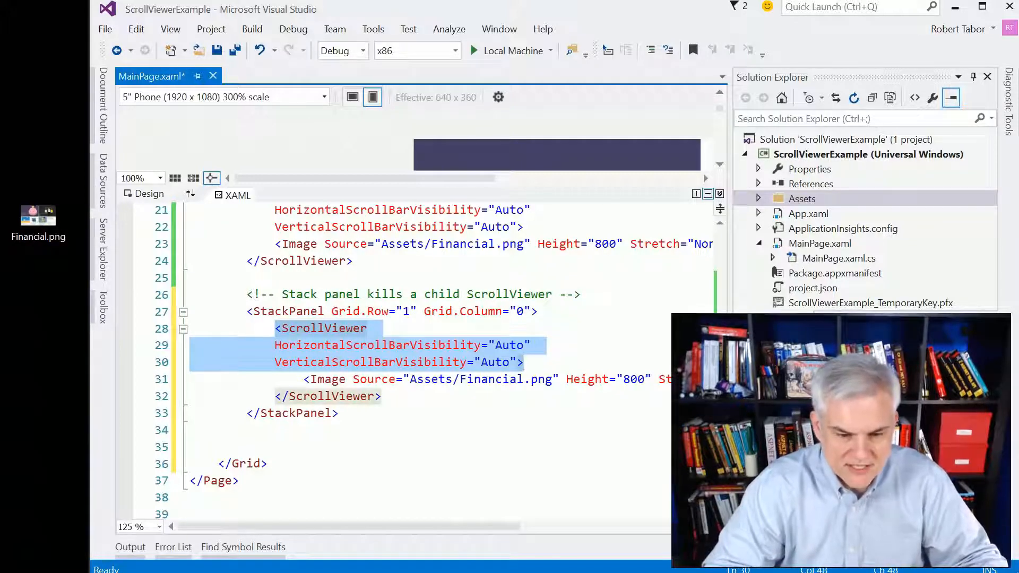
Run on Local Machine, confirm the bottom-left image has no scroll bars, and close the app.
{"action": "left_click", "coordinate": [423, 379]}
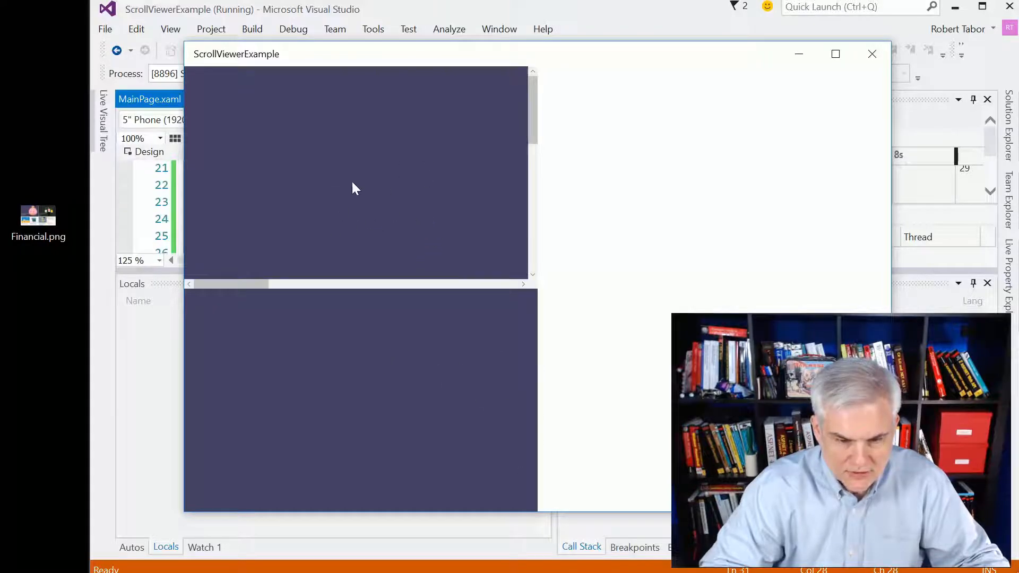
{"action": "mouse_move", "coordinate": [290, 350]}
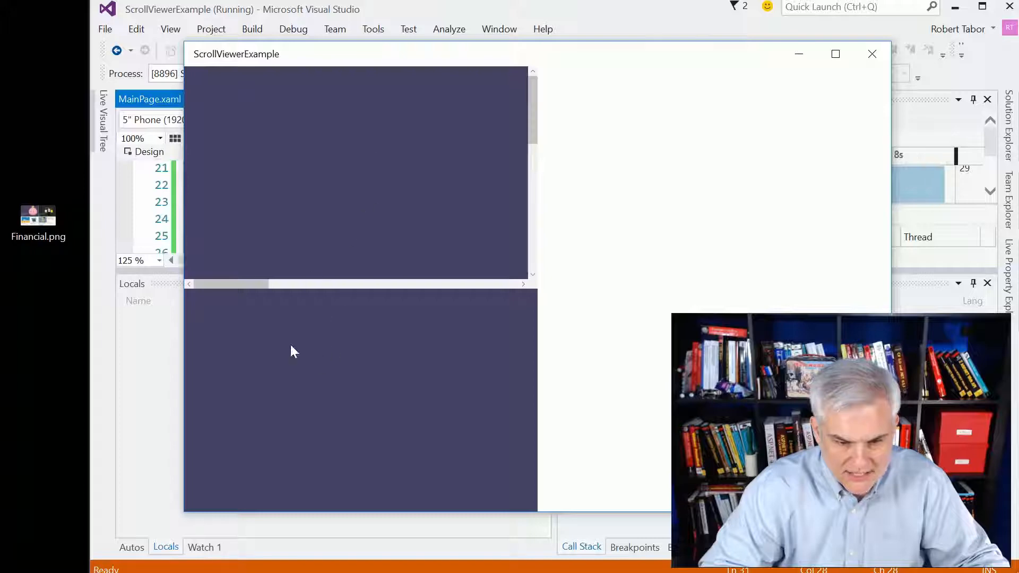
{"action": "mouse_move", "coordinate": [471, 405]}
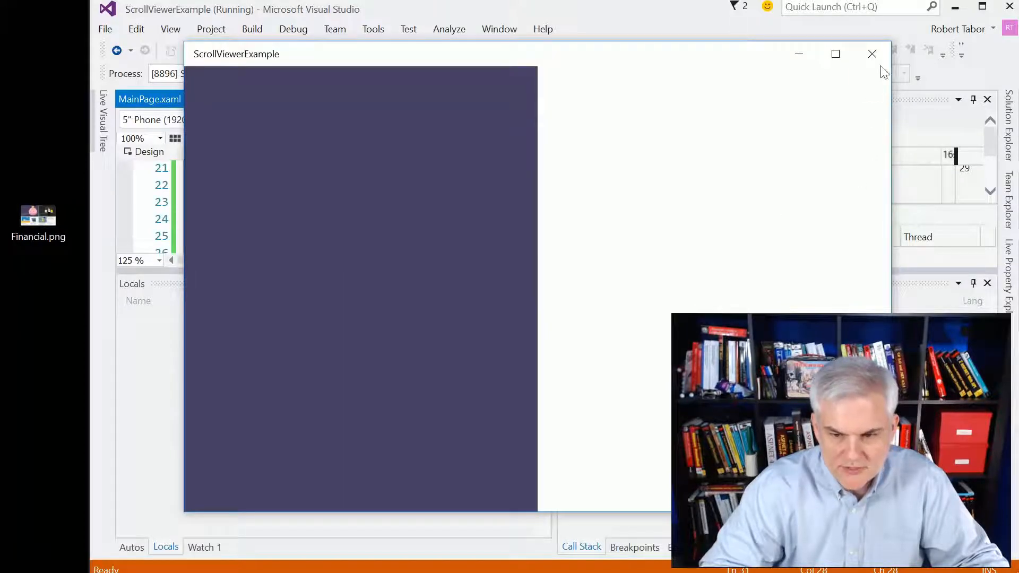
{"action": "left_click", "coordinate": [872, 54]}
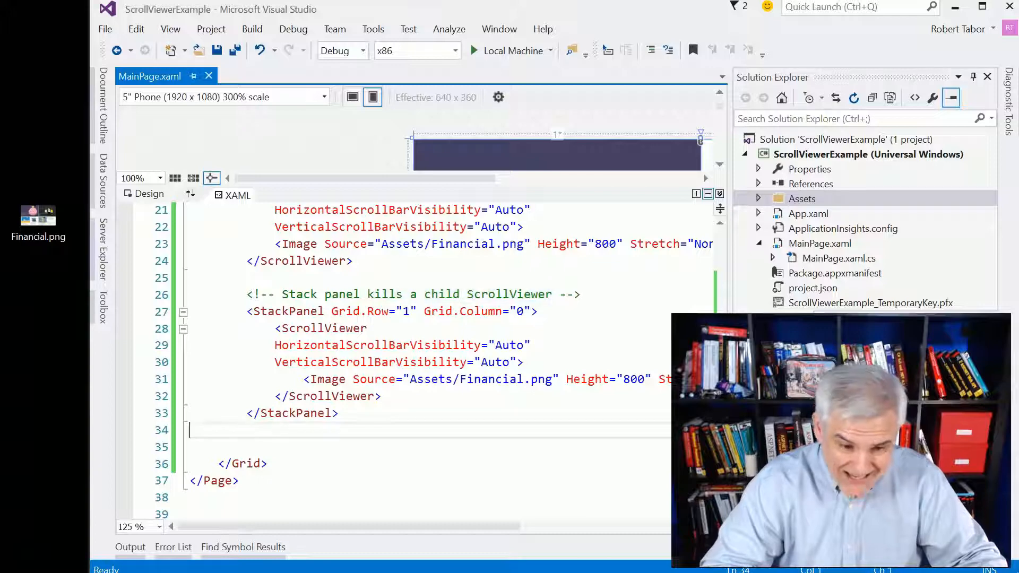
Add a ScrollViewer at row 1, column 1 holding a StackPanel with two Financial.png images.
{"action": "key", "text": "enter"}
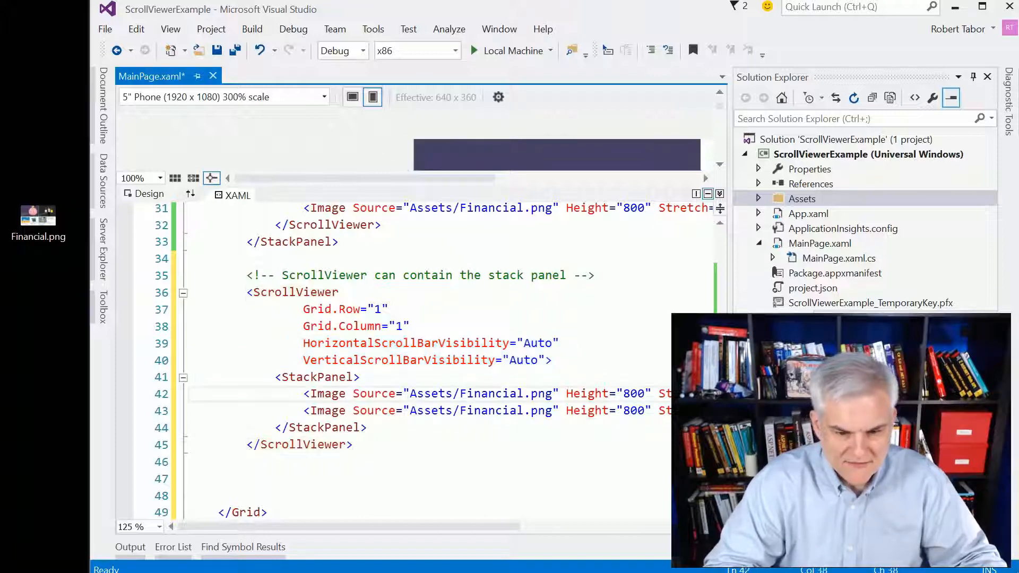
{"action": "left_click", "coordinate": [325, 376]}
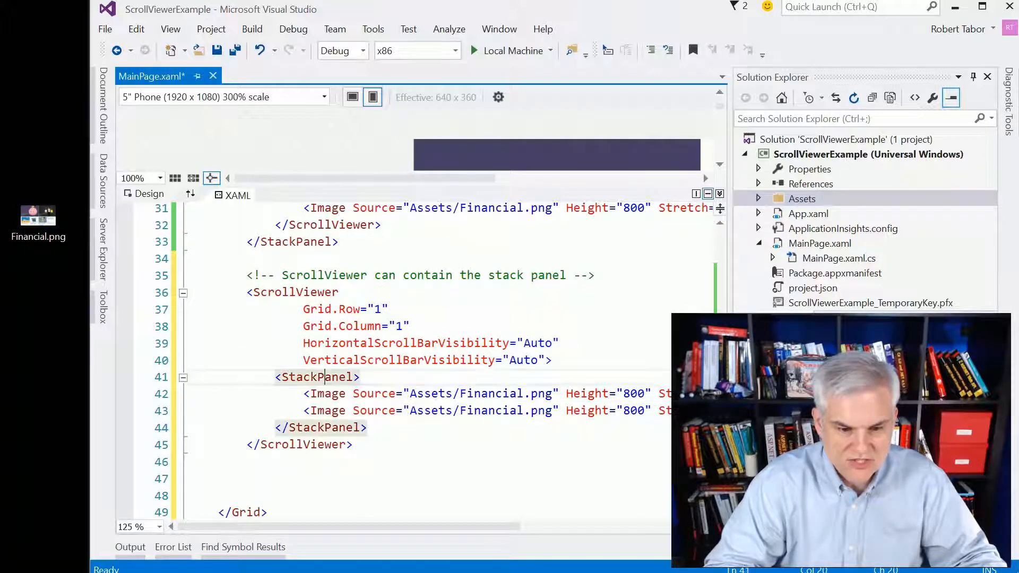
{"action": "double_click", "coordinate": [316, 377]}
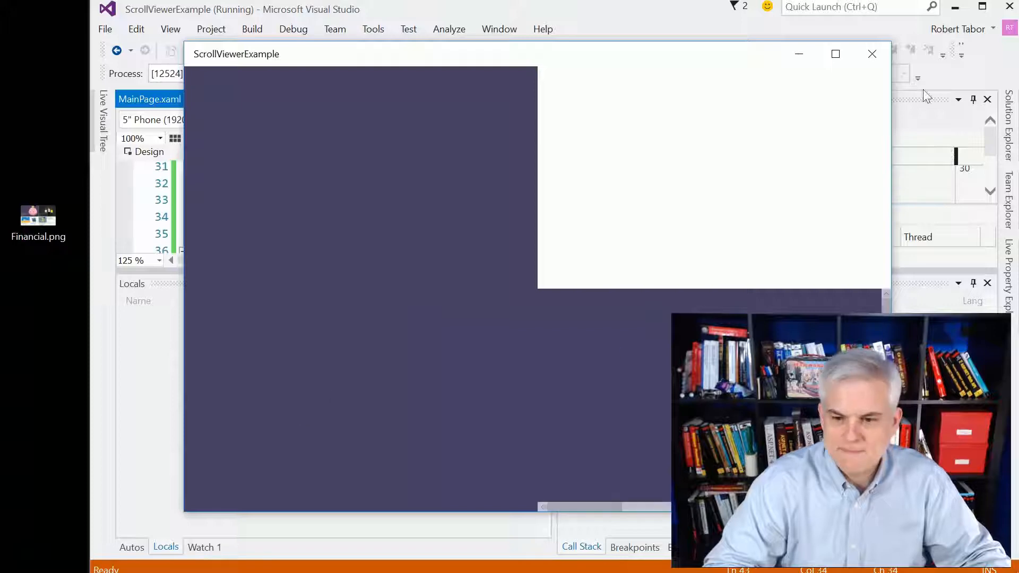
Close the running app window after checking the bottom-right scroll bars.
{"action": "left_click", "coordinate": [872, 54]}
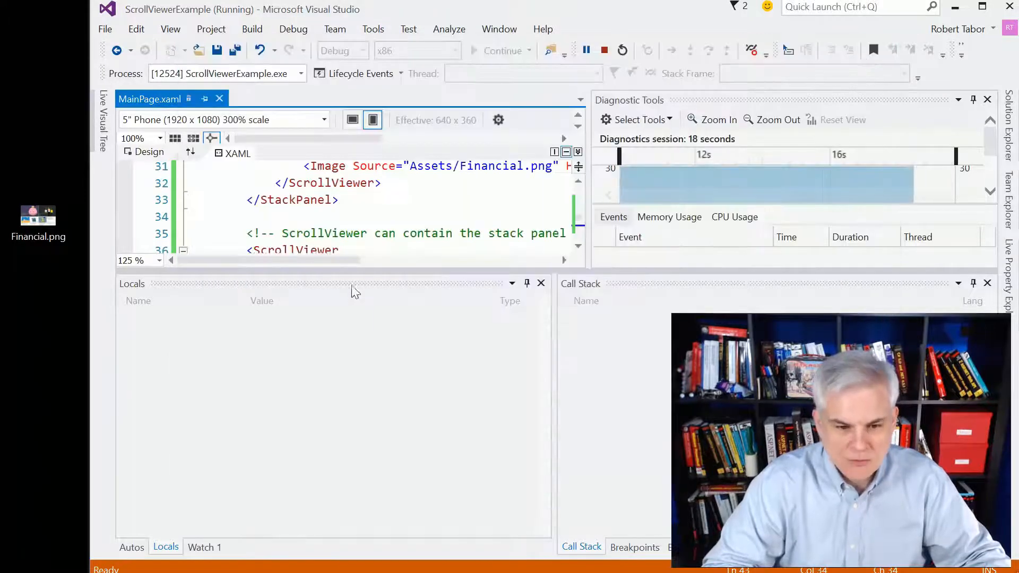